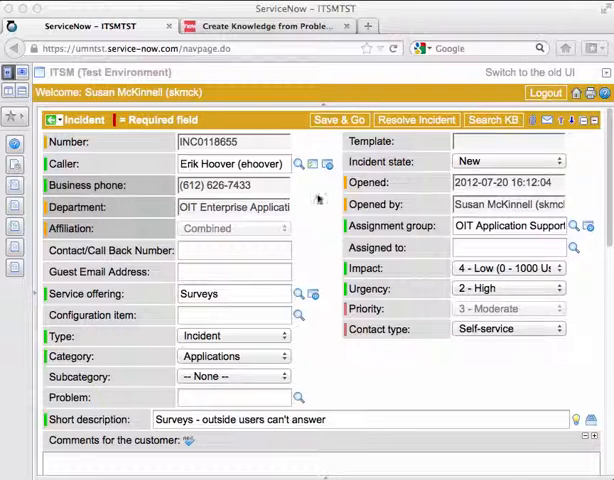
mouse_move(130, 398)
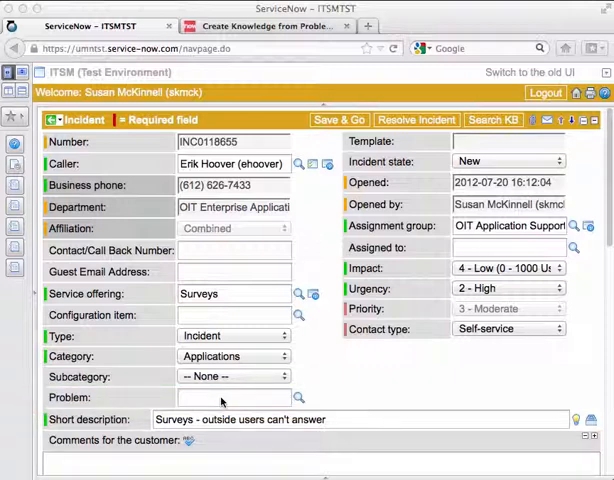
Step: Filter the incident's Problem lookup to short descriptions containing 'survey'
left_click(234, 398)
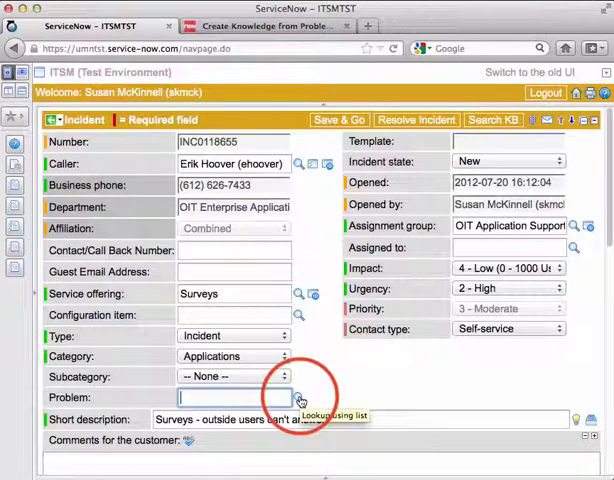
left_click(285, 397)
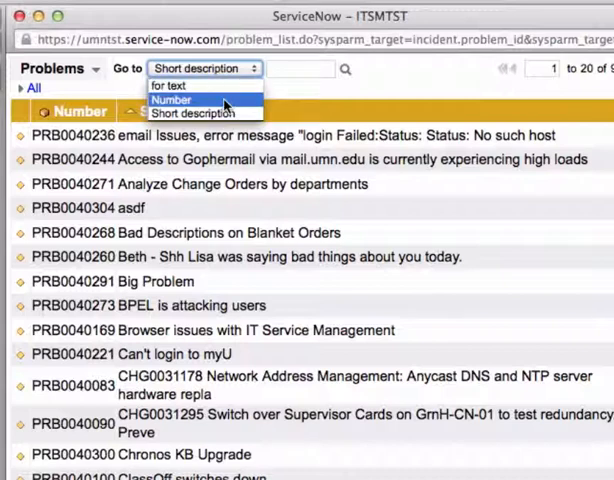
left_click(172, 99)
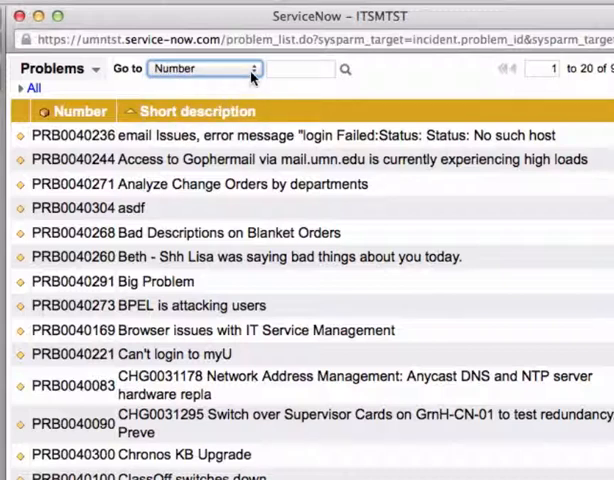
left_click(202, 68)
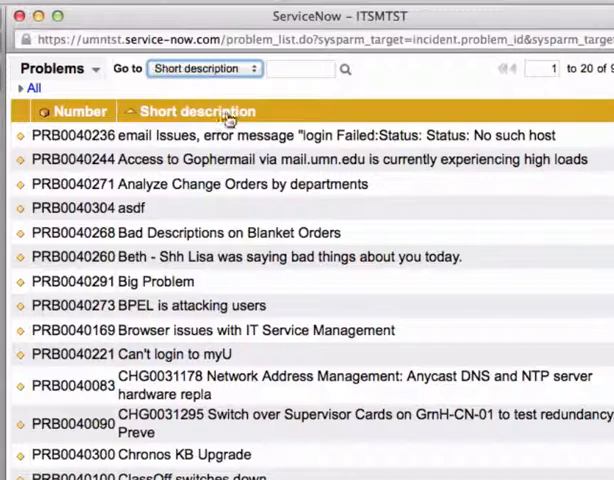
type("su")
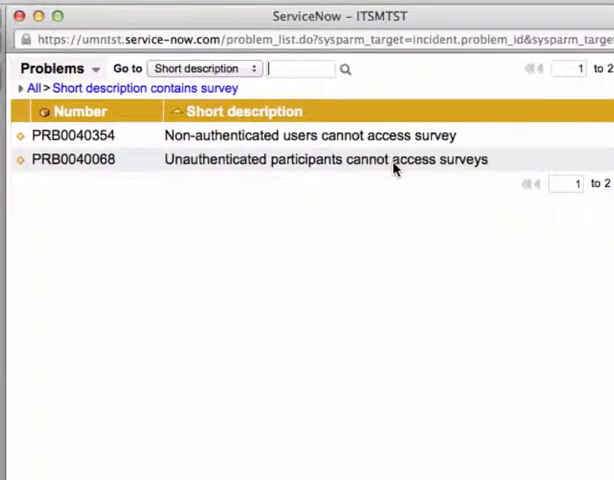
mouse_move(208, 186)
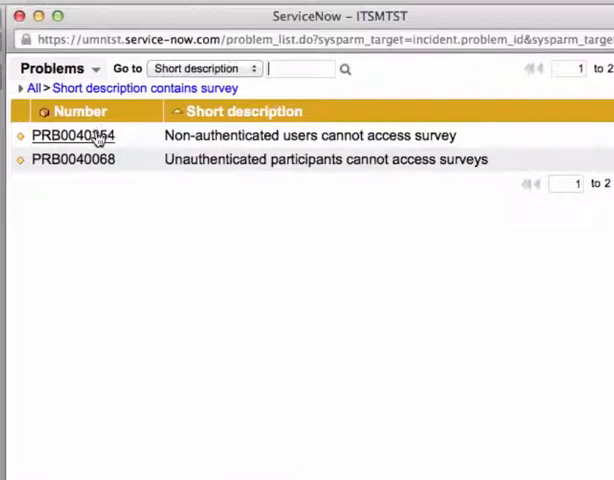
Step: Select PRB0040354 as the incident's problem and Save & Go
left_click(72, 135)
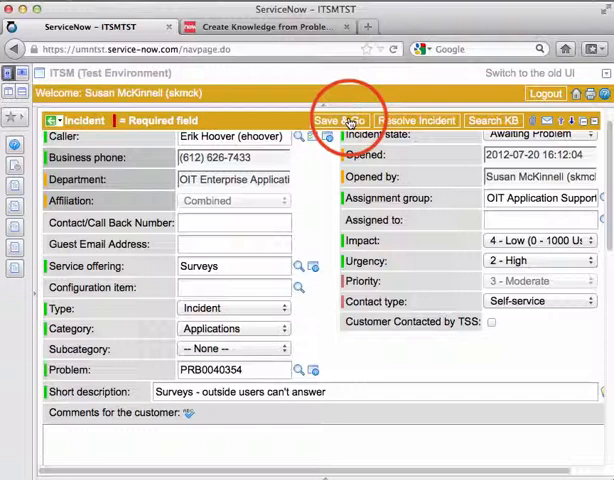
left_click(344, 120)
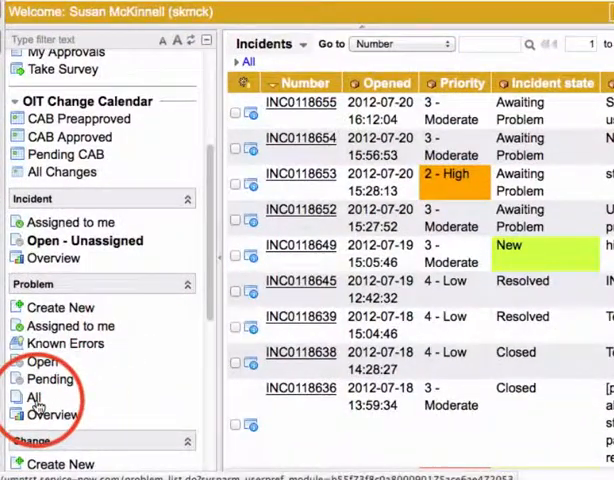
Step: List all problems, search 'survey', and open PRB0040354
left_click(35, 397)
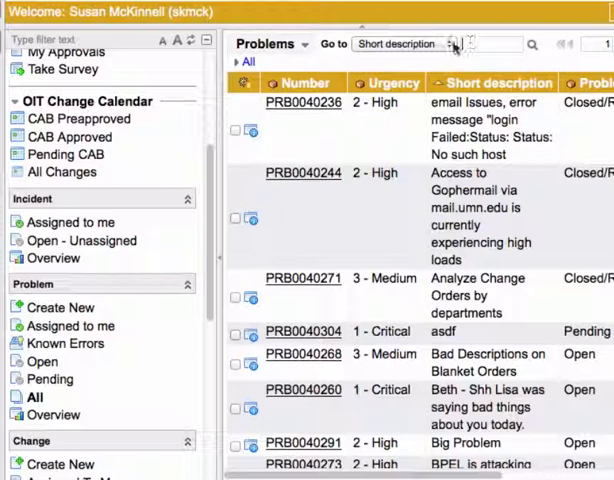
type("survey")
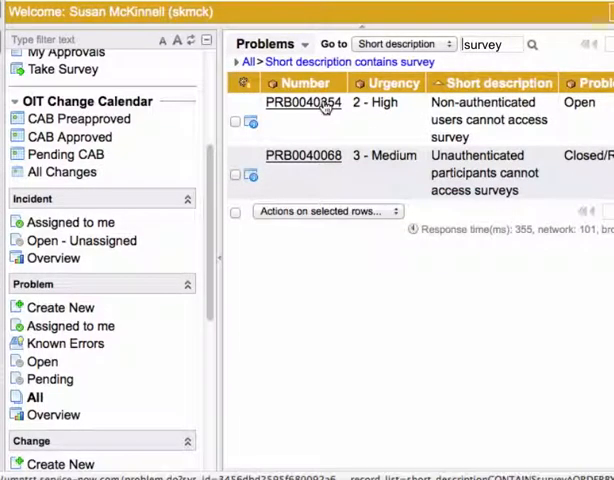
left_click(303, 102)
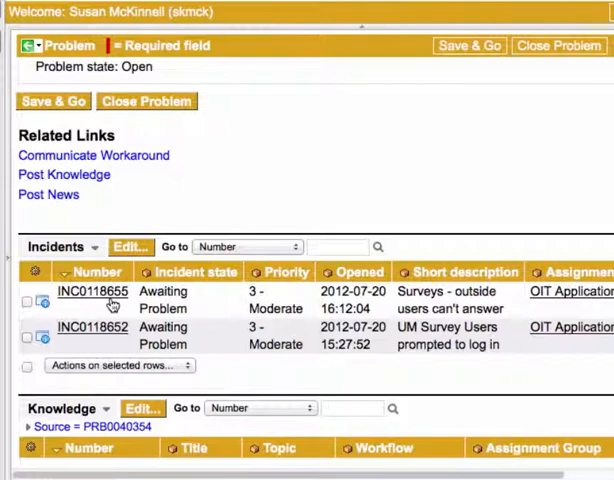
left_click(91, 293)
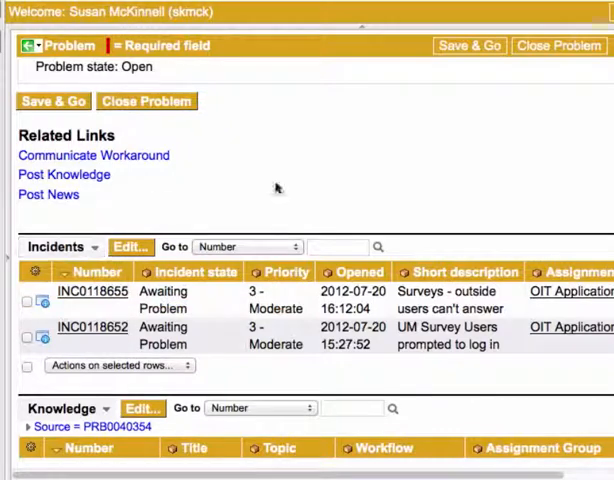
mouse_move(350, 198)
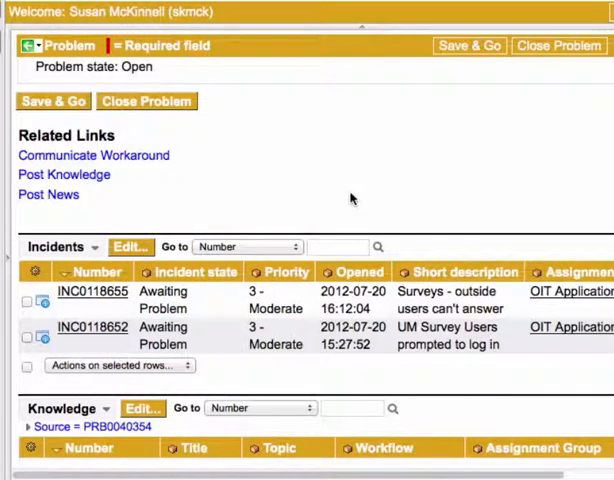
mouse_move(360, 192)
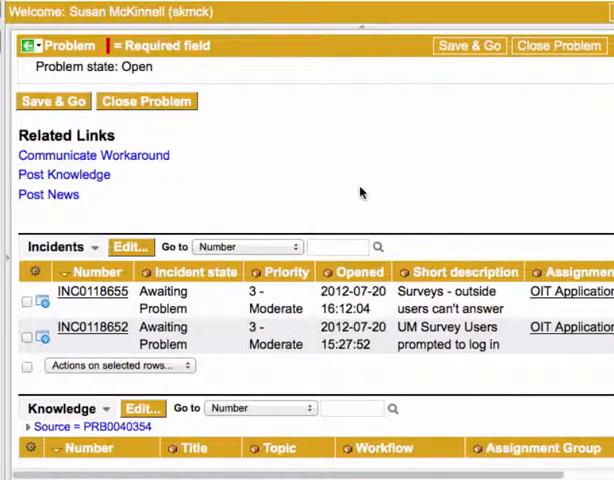